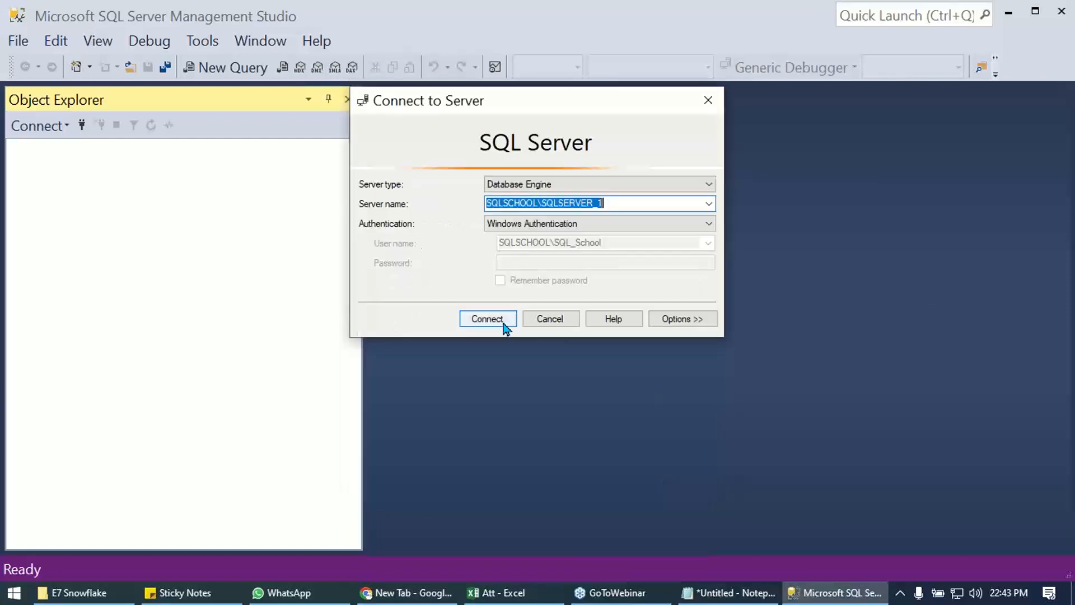
{"action": "mouse_move", "coordinate": [529, 141]}
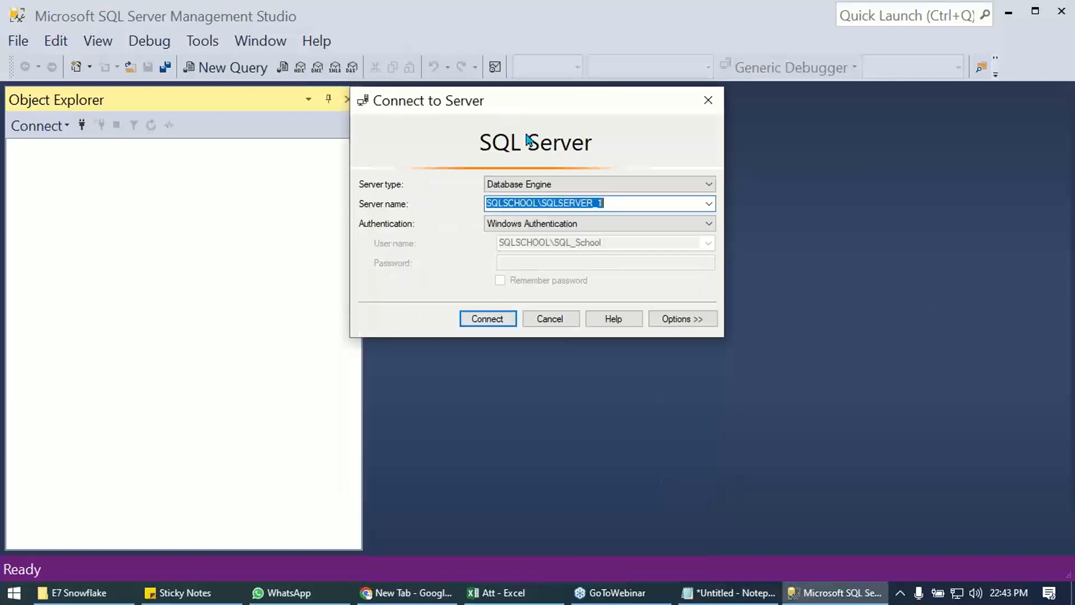
{"action": "mouse_move", "coordinate": [424, 209]}
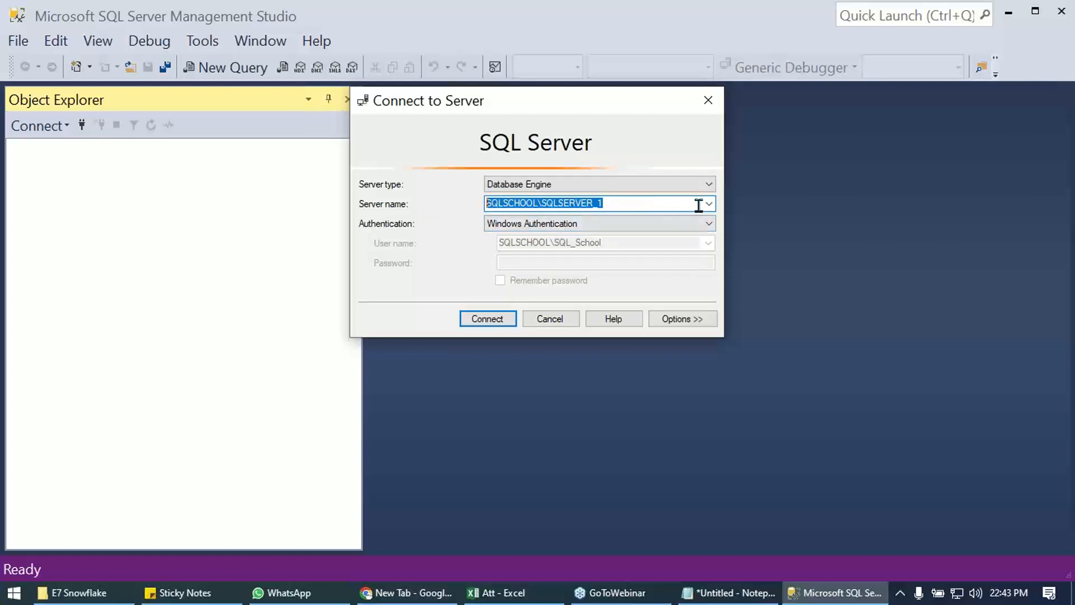
Step: Browse local Database Engine servers and select SQLSCHOOL\SQLSERVER1 as the server name
{"action": "left_click", "coordinate": [707, 203]}
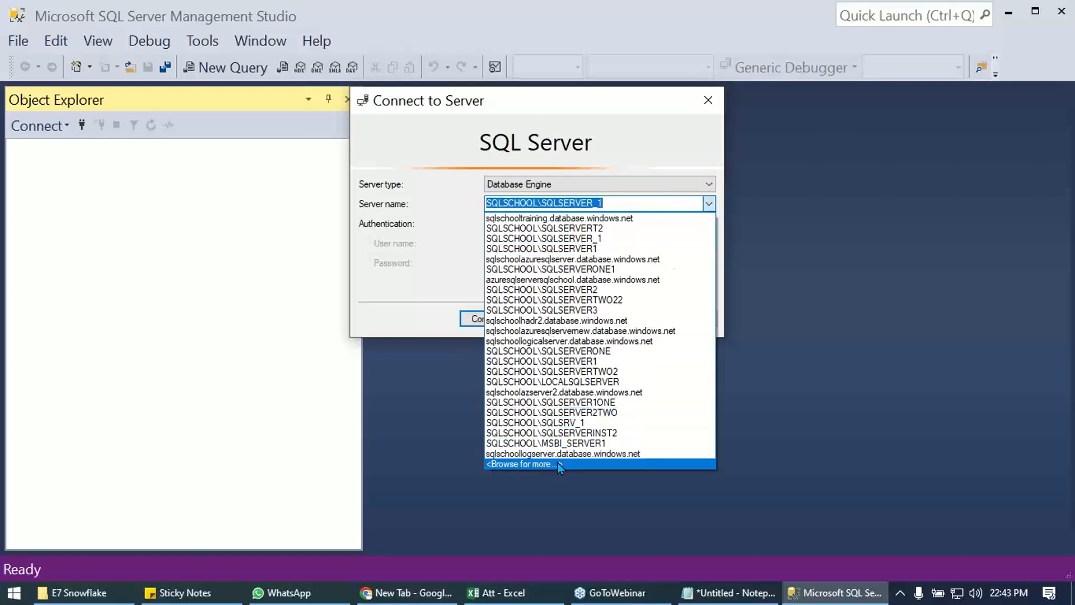
{"action": "left_click", "coordinate": [523, 463]}
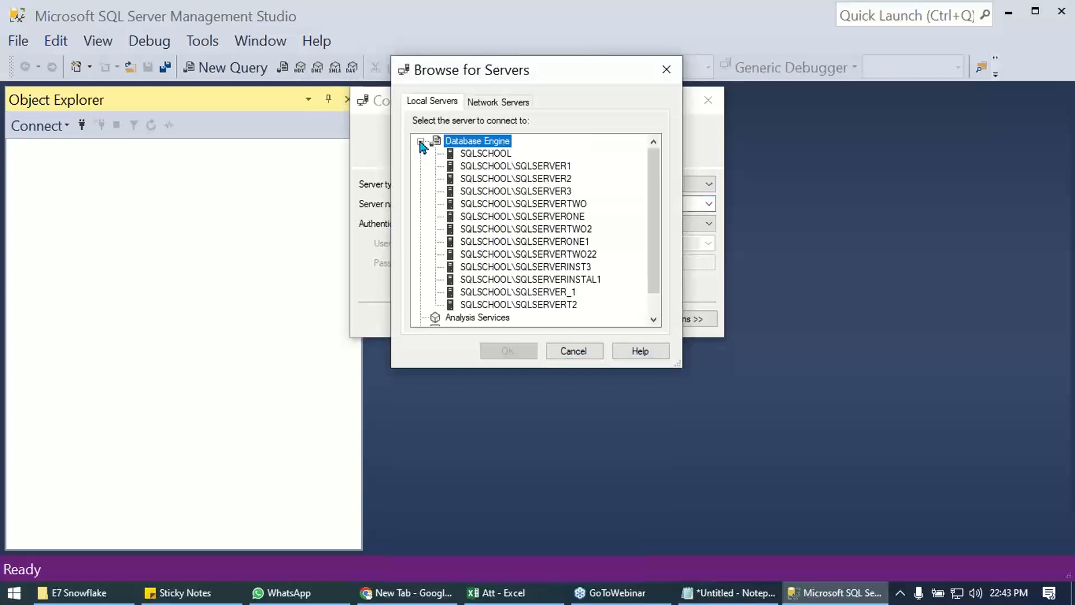
{"action": "left_click", "coordinate": [516, 165]}
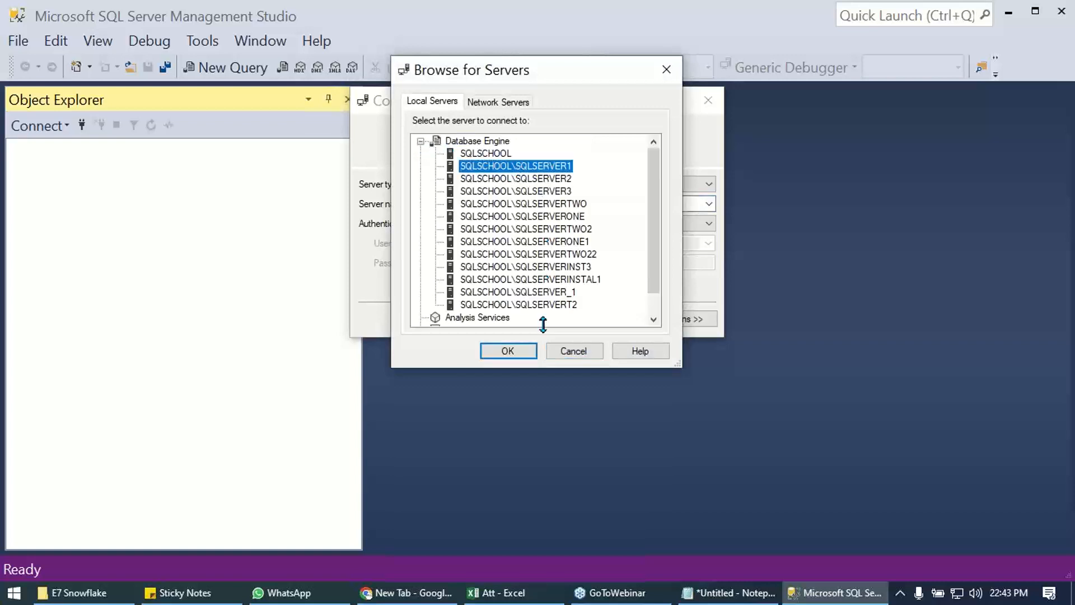
{"action": "left_click", "coordinate": [507, 351]}
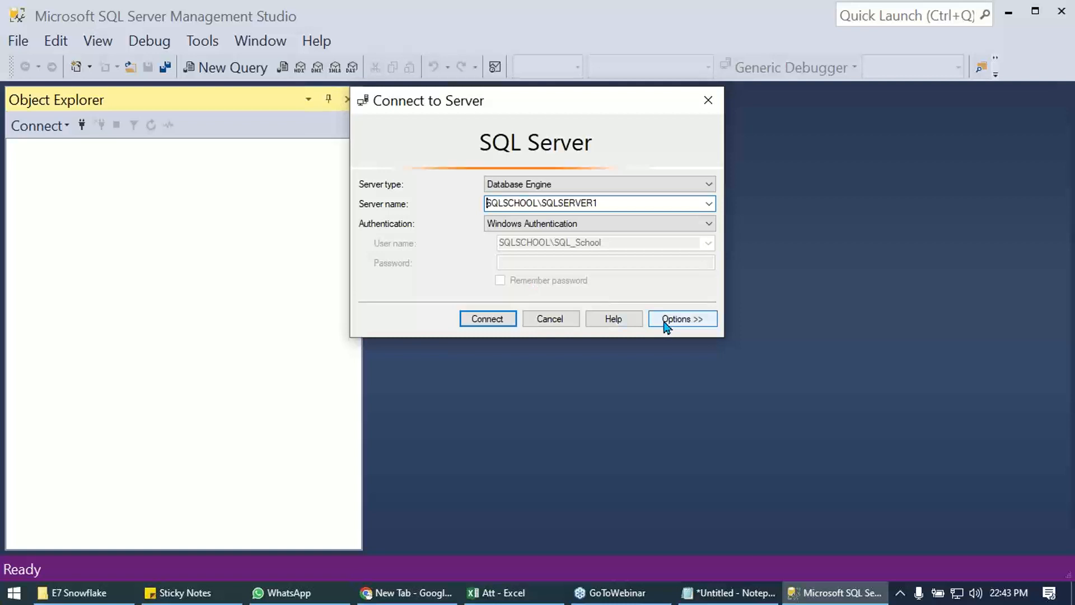
Step: Enable Trust server certificate under Connection Properties and connect to SQLSCHOOL\SQLSERVER1
{"action": "left_click", "coordinate": [682, 318]}
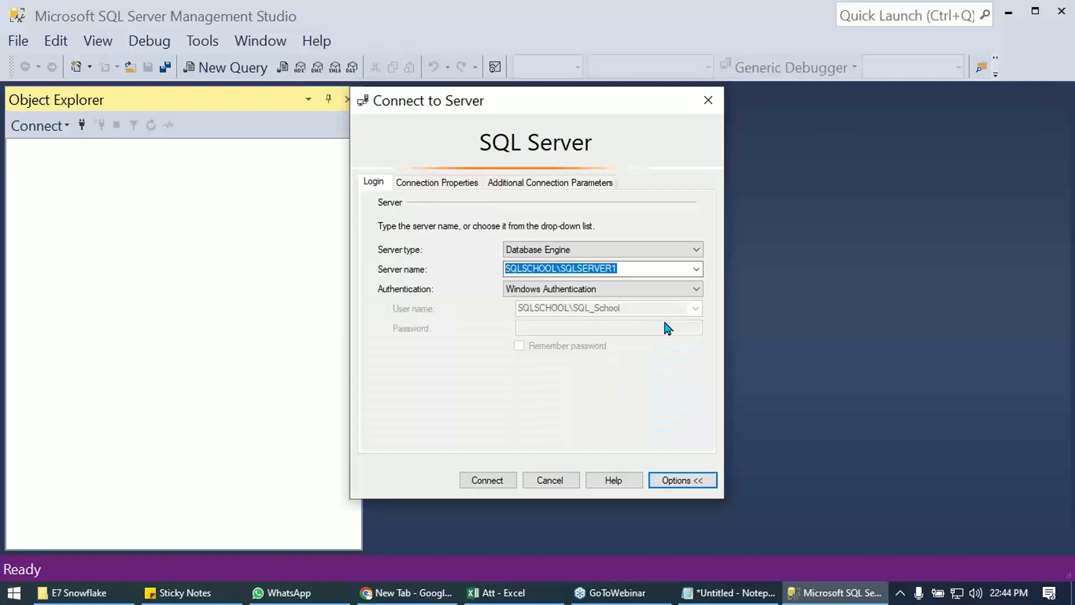
{"action": "left_click", "coordinate": [436, 182]}
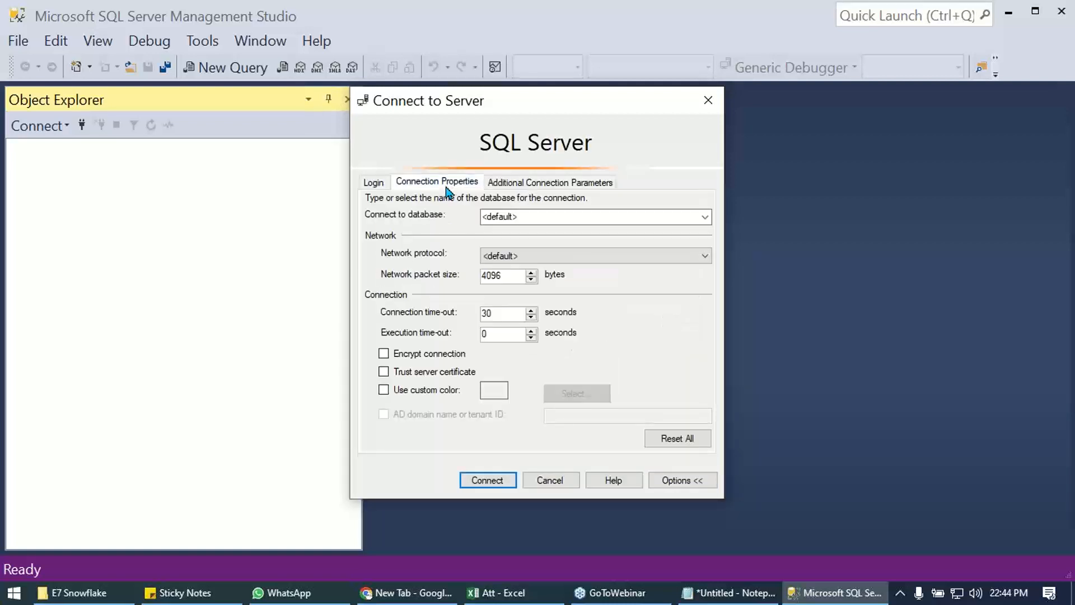
{"action": "left_click", "coordinate": [383, 371]}
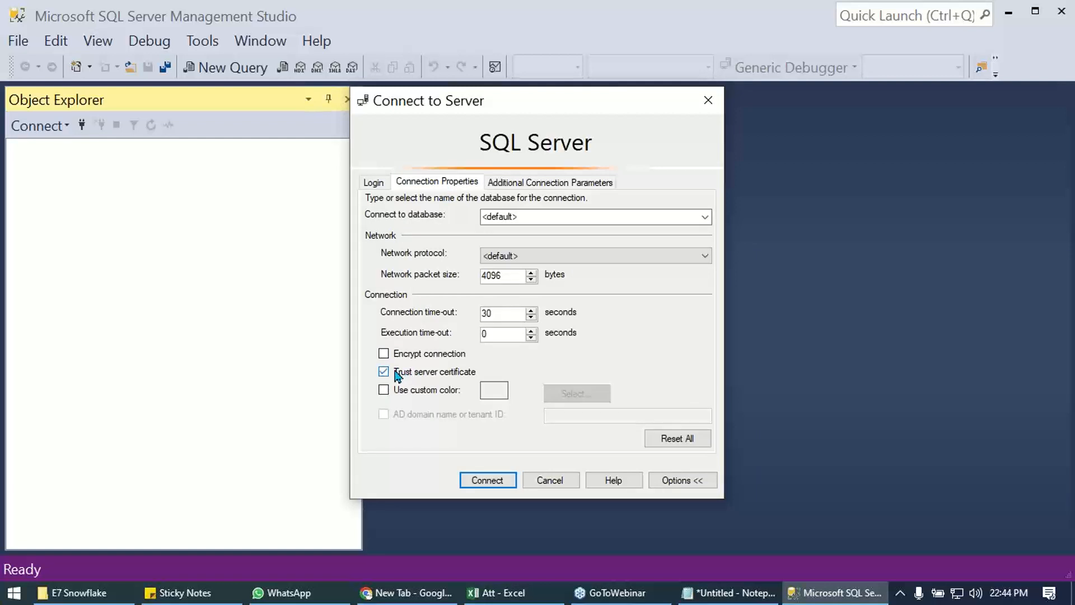
{"action": "mouse_move", "coordinate": [403, 378]}
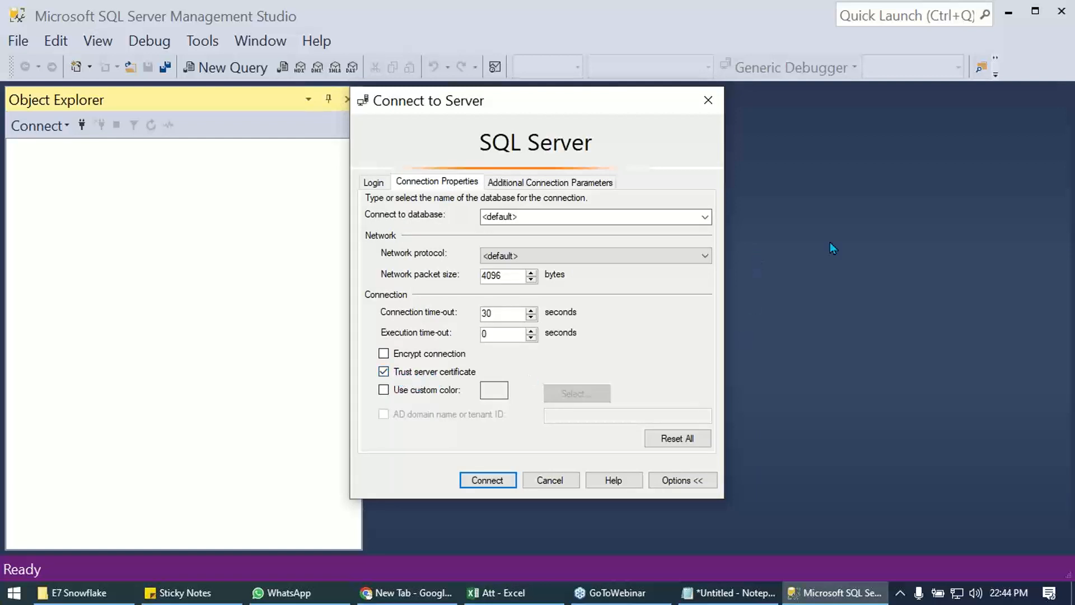
{"action": "left_click", "coordinate": [383, 371]}
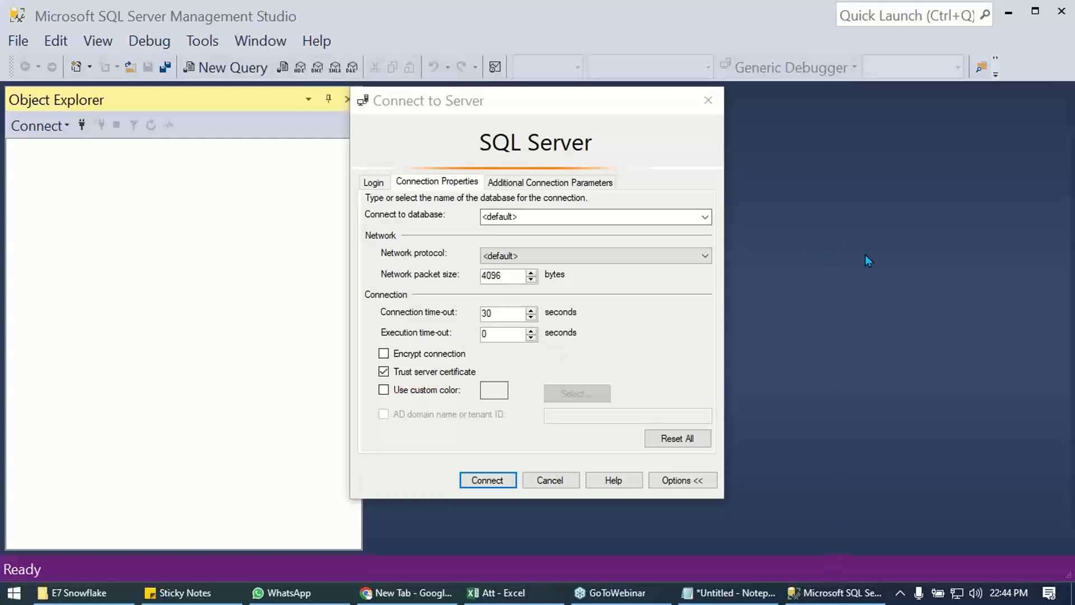
{"action": "left_click", "coordinate": [487, 480]}
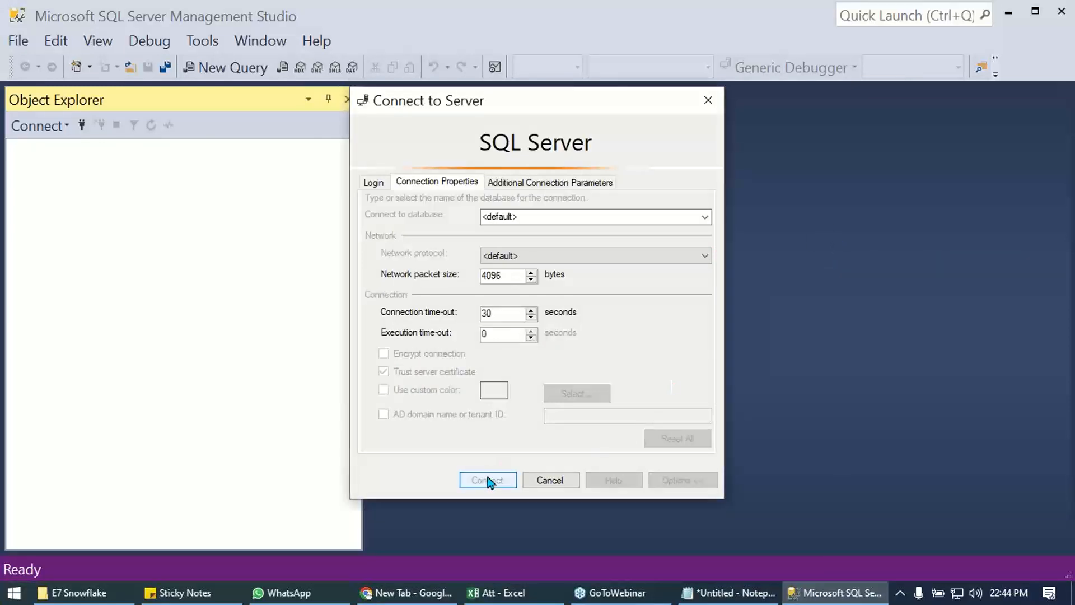
Step: Let the connection complete so Object Explorer lists the server's Databases and Security folders
{"action": "left_click", "coordinate": [488, 479]}
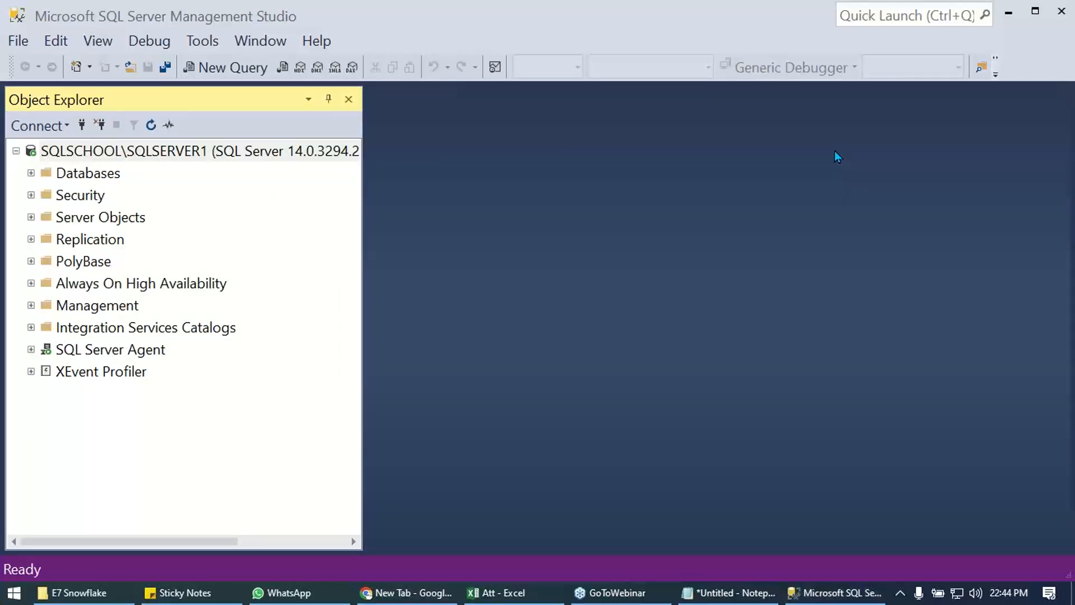
{"action": "mouse_move", "coordinate": [756, 202]}
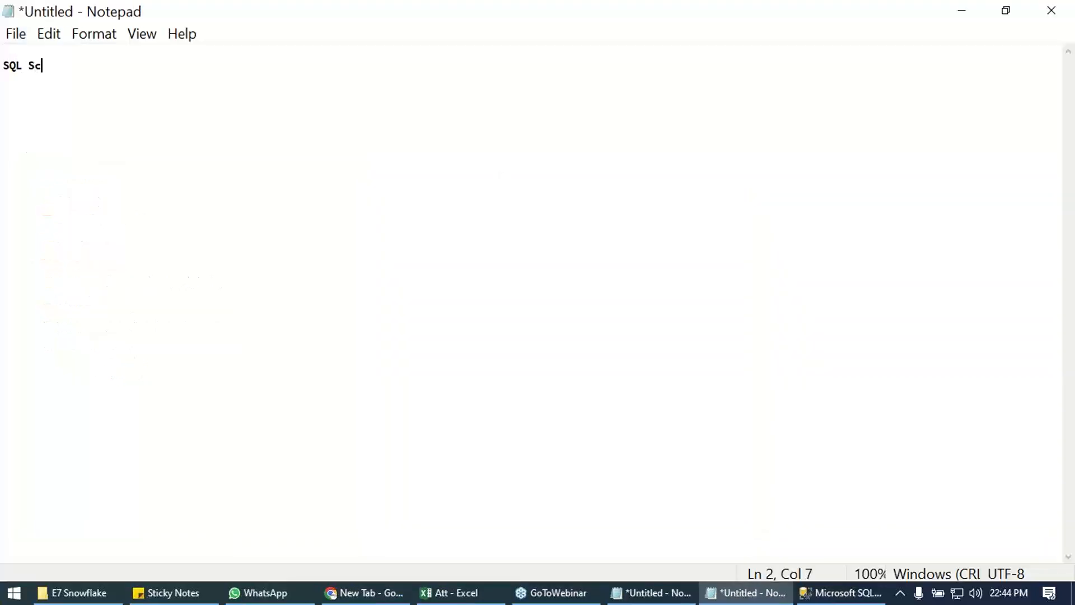
Step: Finish typing 'SQL School', apply Consolas Bold 18, and select the link's number
{"action": "type", "text": "hool"}
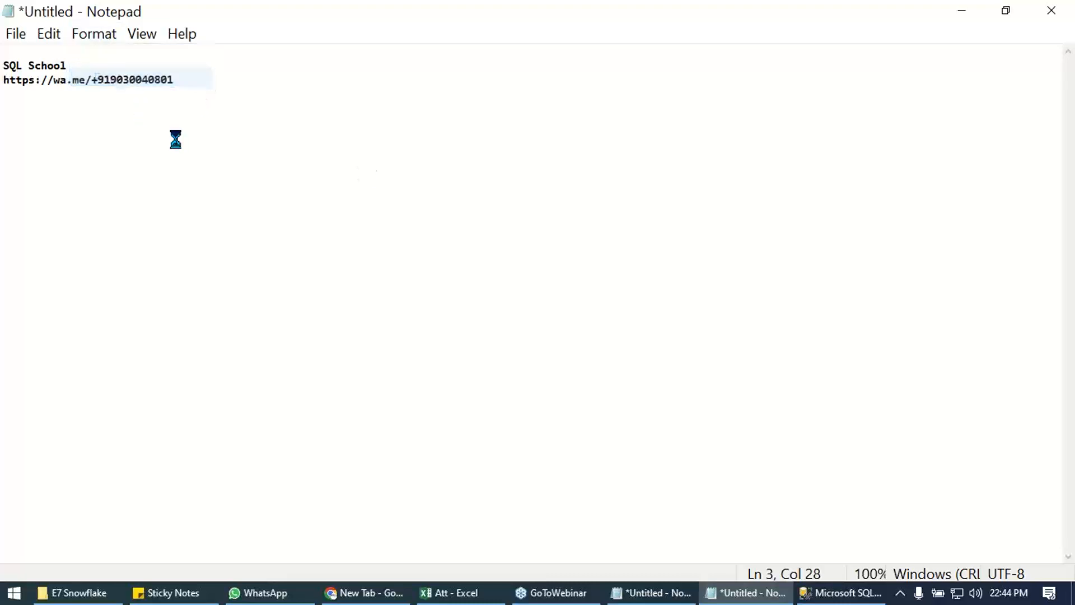
{"action": "left_click", "coordinate": [94, 34]}
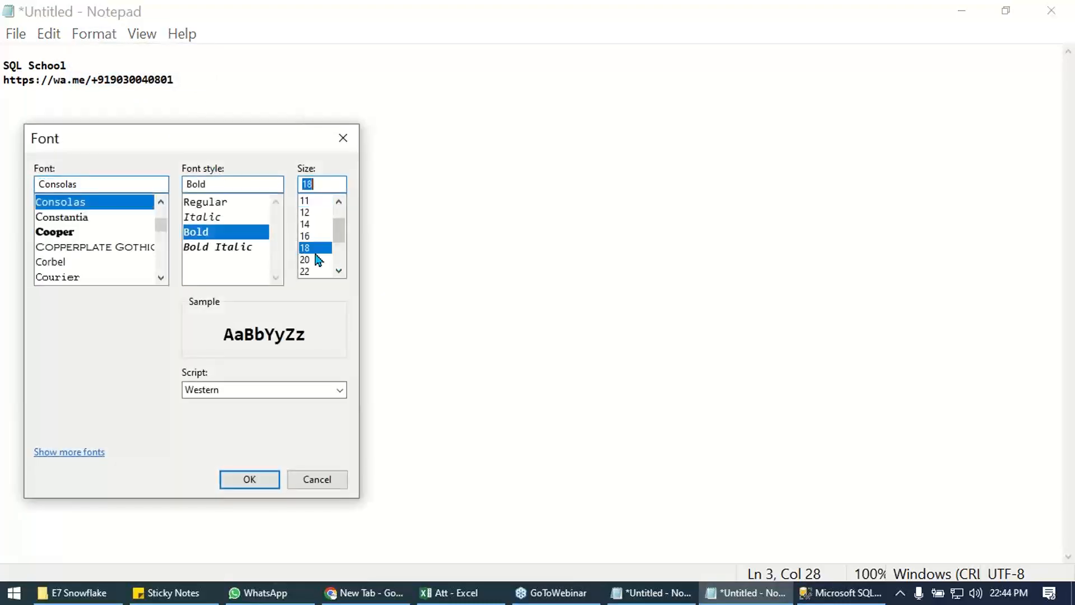
{"action": "left_click", "coordinate": [249, 479]}
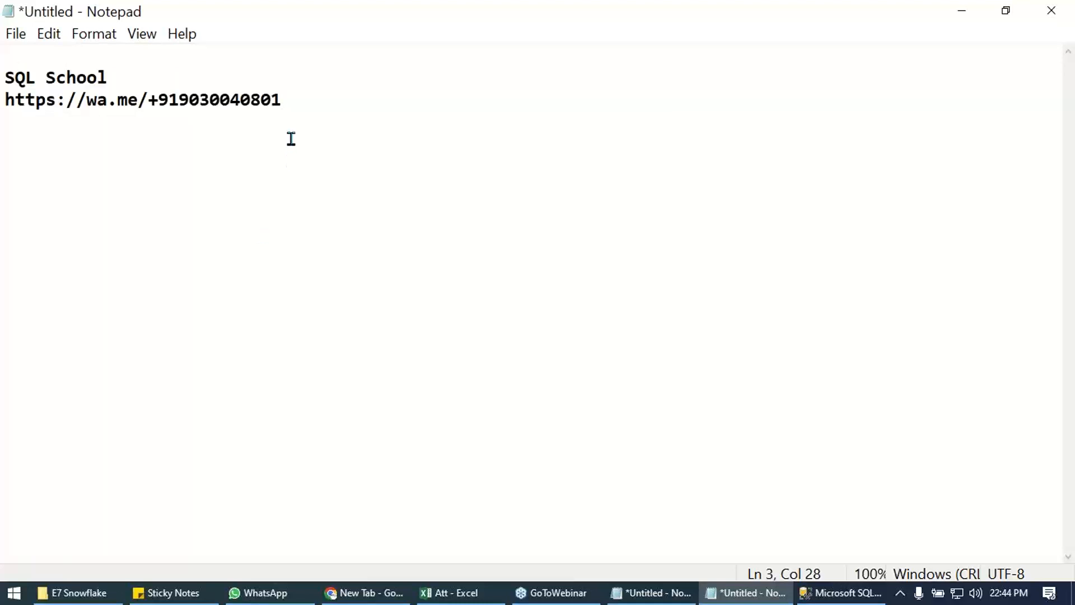
{"action": "mouse_move", "coordinate": [371, 178]}
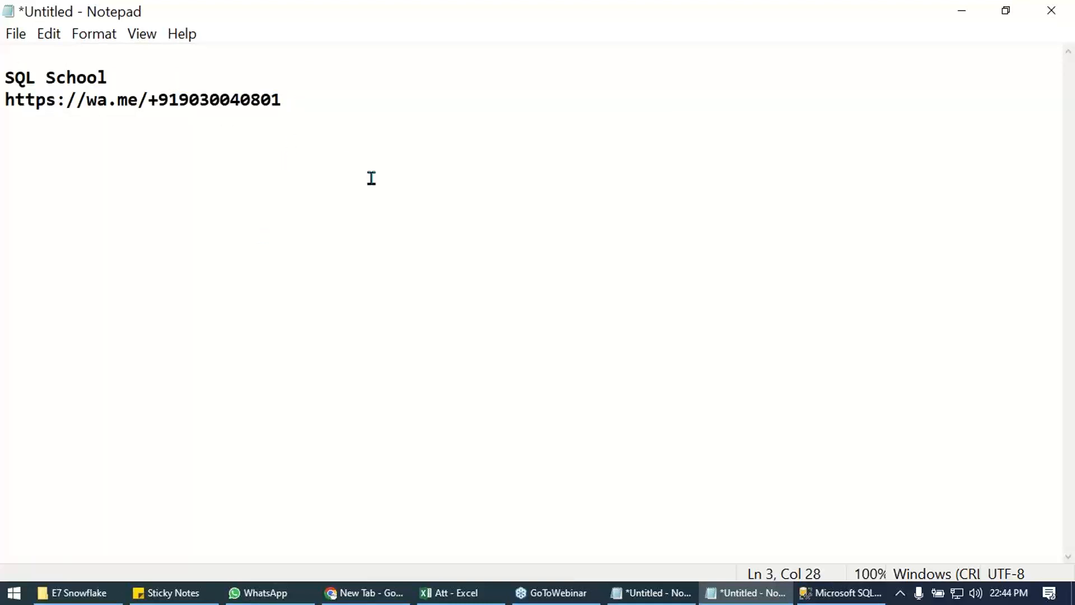
{"action": "left_click_drag", "start_coordinate": [180, 99], "coordinate": [280, 99]}
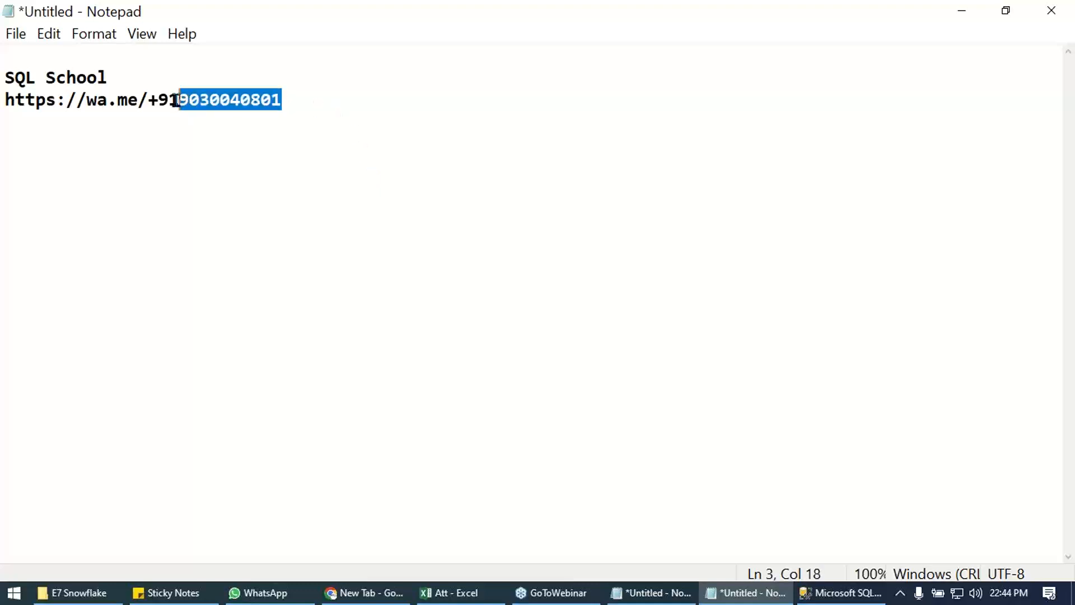
{"action": "mouse_move", "coordinate": [869, 176]}
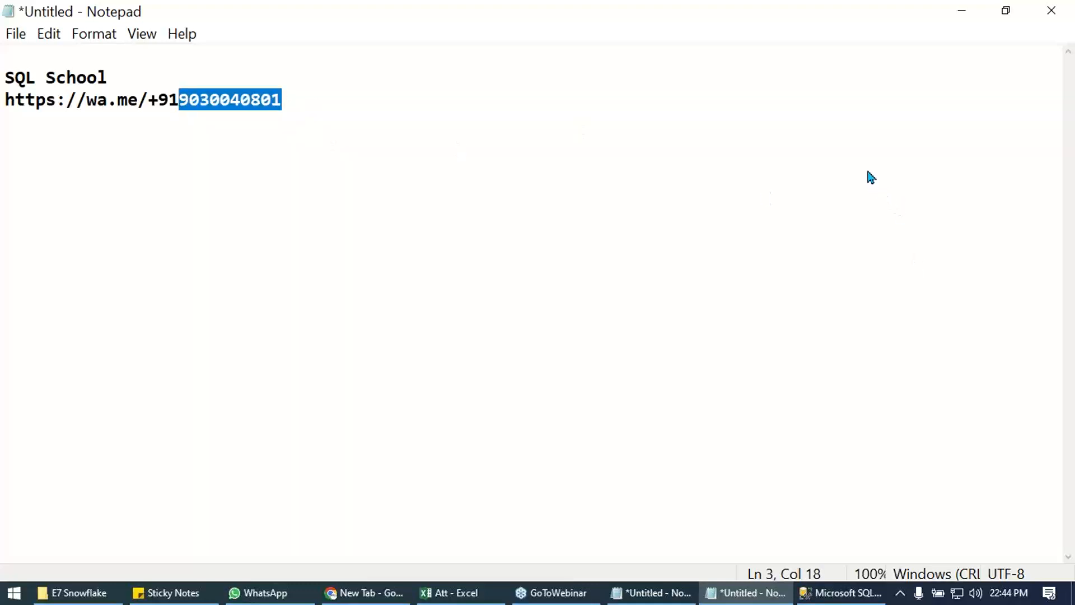